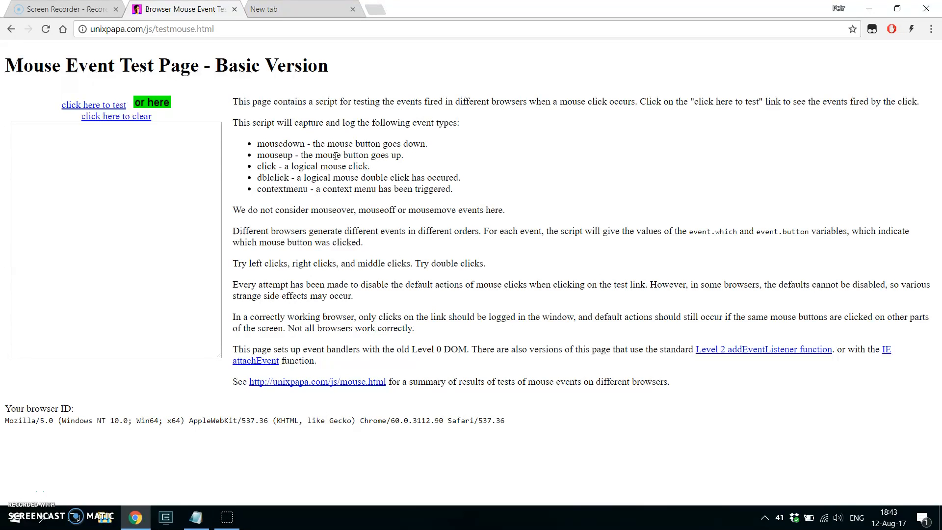
pyautogui.moveTo(286, 21)
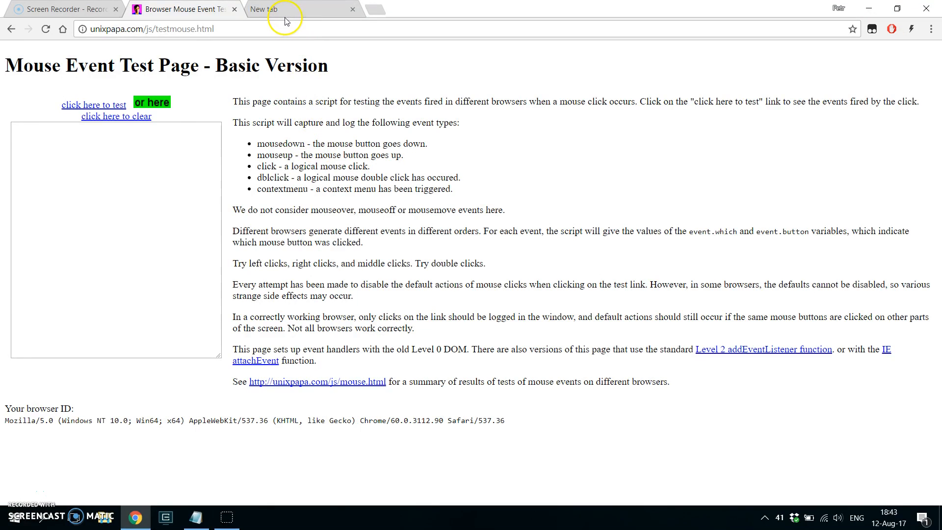
# Step: Search Google for 'mouse test' in a new browser tab
pyautogui.click(282, 9)
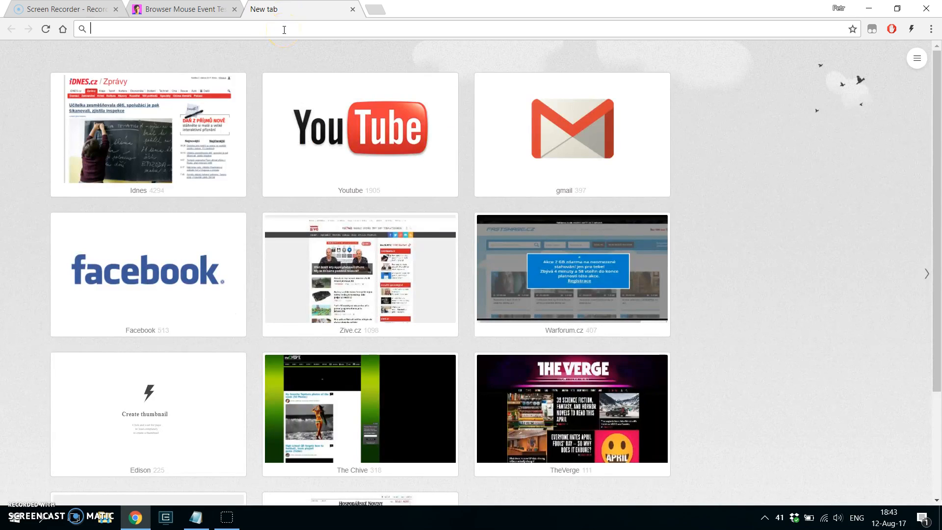
pyautogui.write('mouse test')
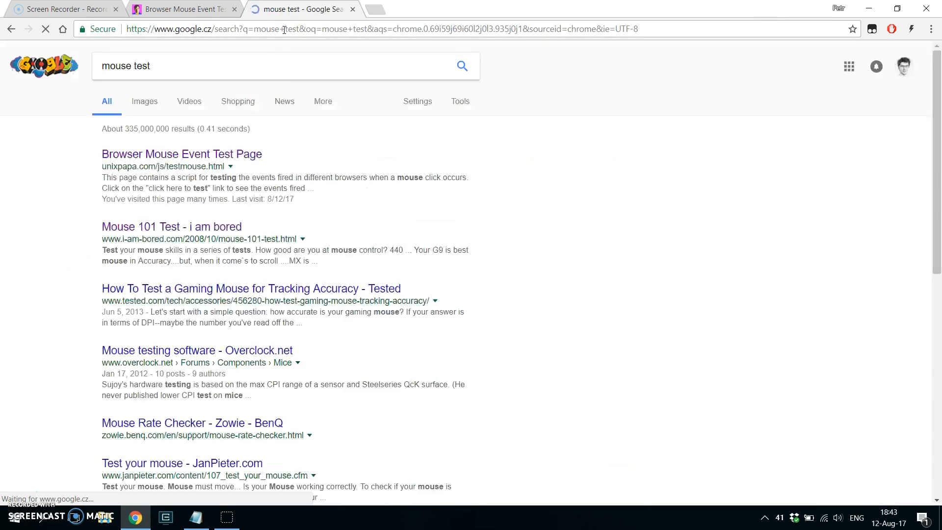
pyautogui.moveTo(211, 163)
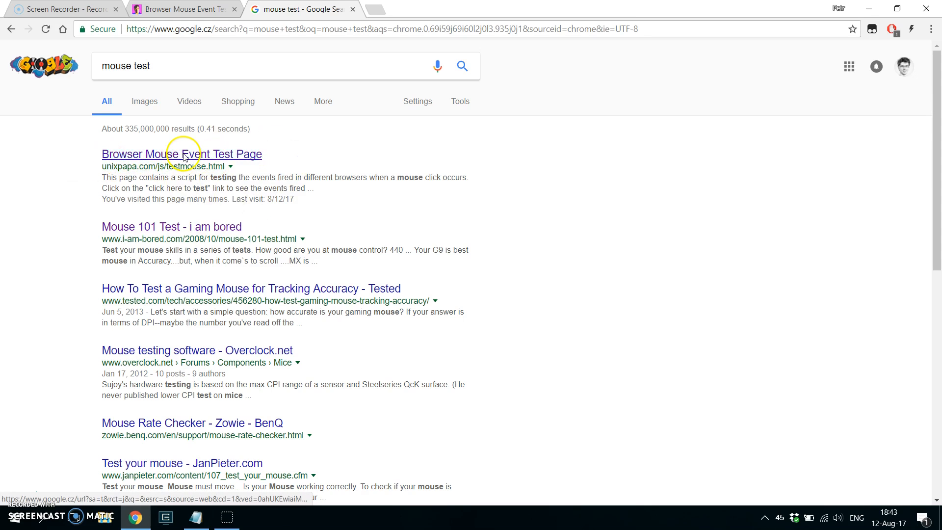
# Step: Open the Browser Mouse Event Test Page, log single and double left clicks, then clear the log
pyautogui.click(181, 154)
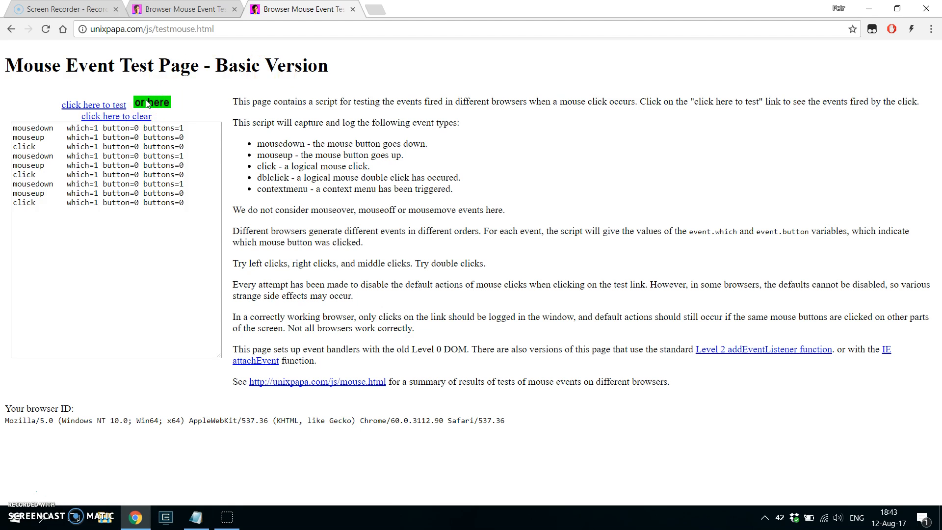
pyautogui.click(116, 116)
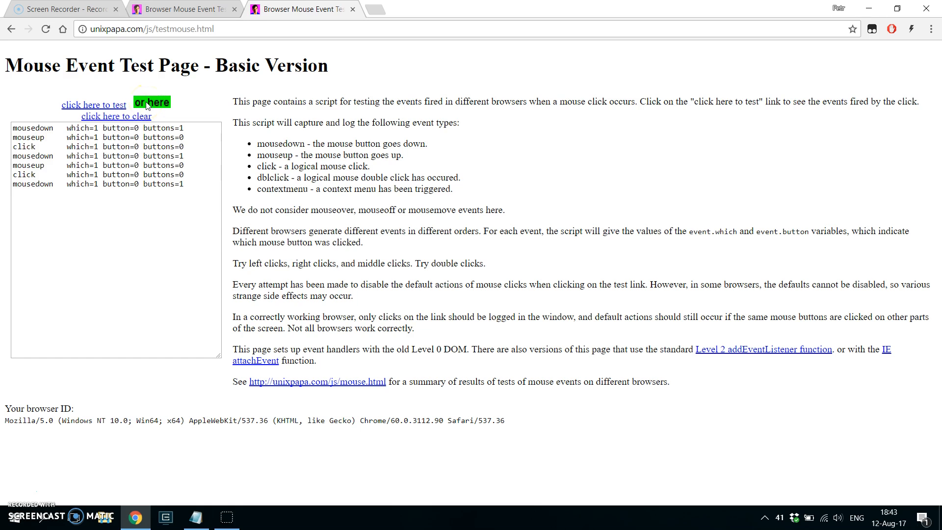
pyautogui.click(152, 102)
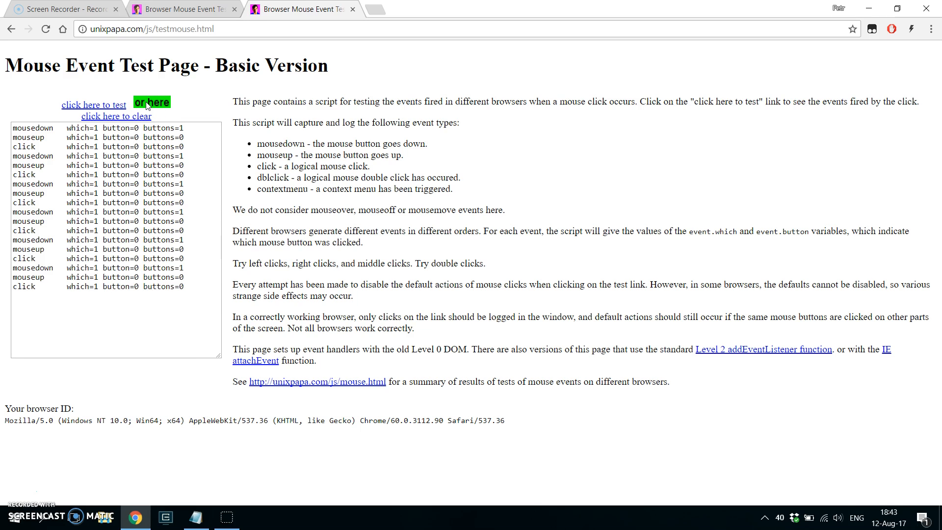
pyautogui.doubleClick(152, 102)
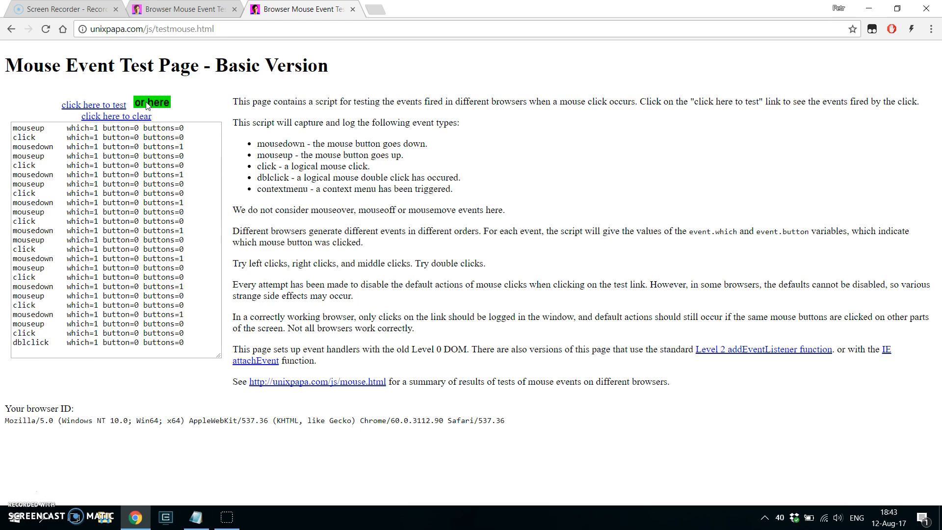
pyautogui.doubleClick(151, 102)
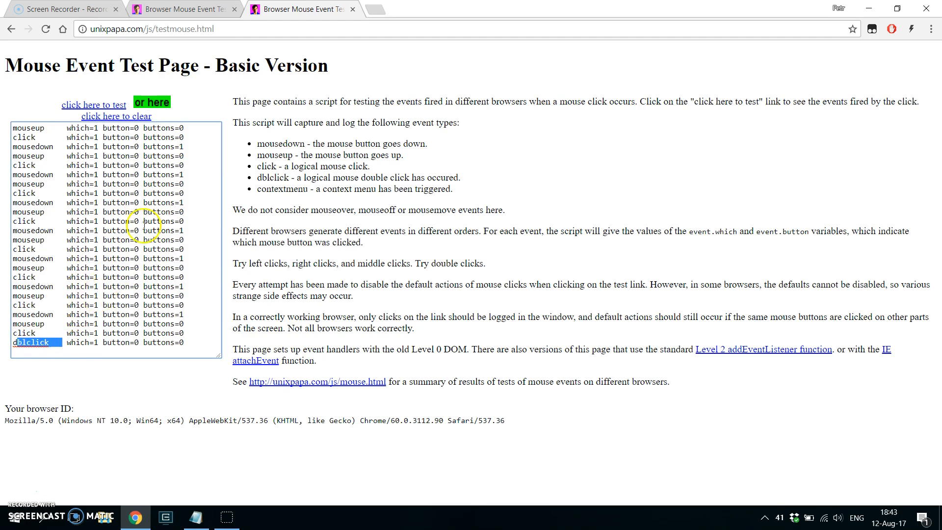
pyautogui.click(152, 102)
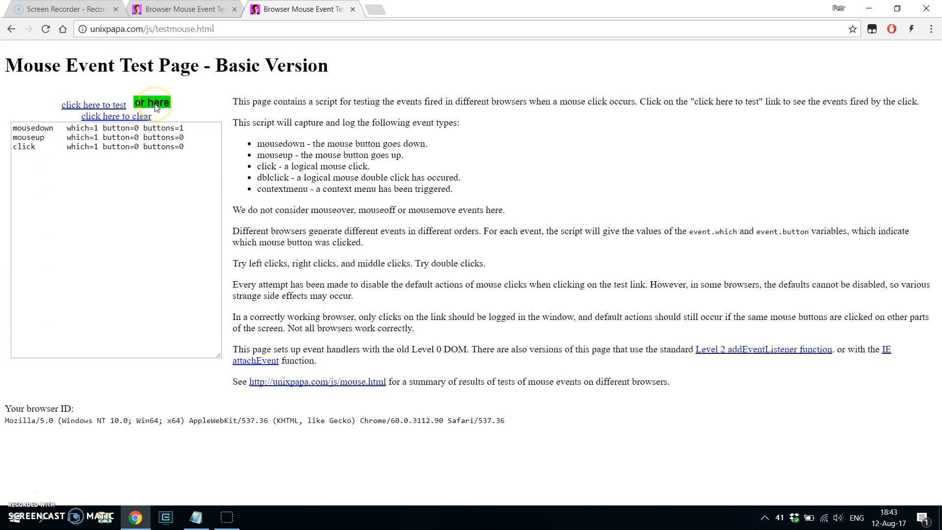
pyautogui.click(115, 115)
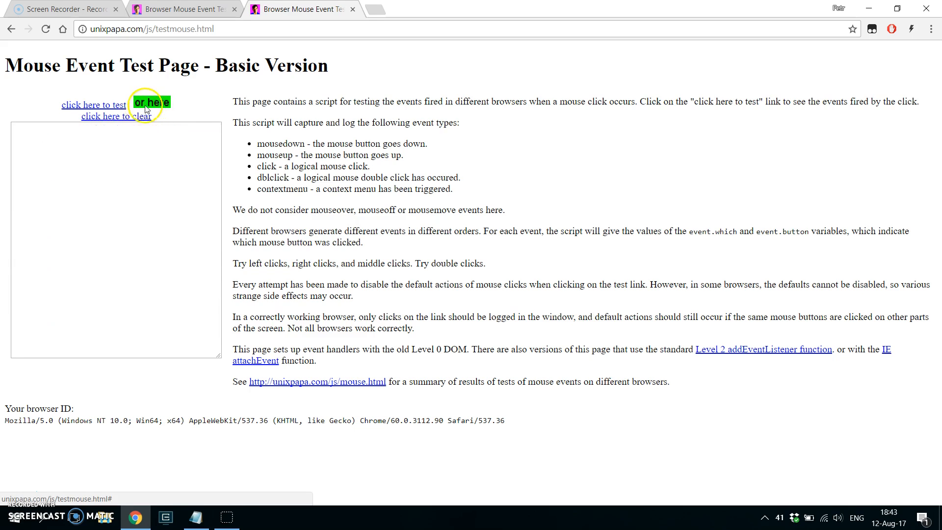
pyautogui.moveTo(374, 168)
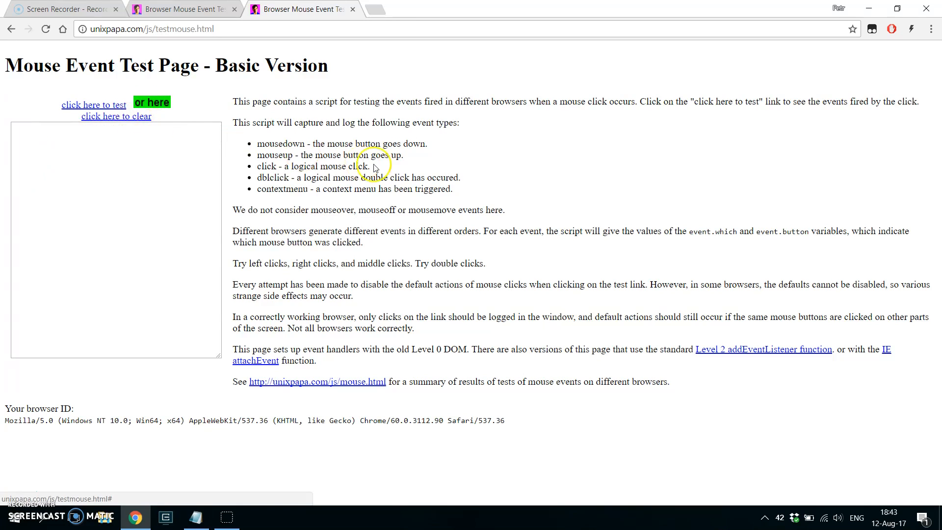
pyautogui.moveTo(372, 167)
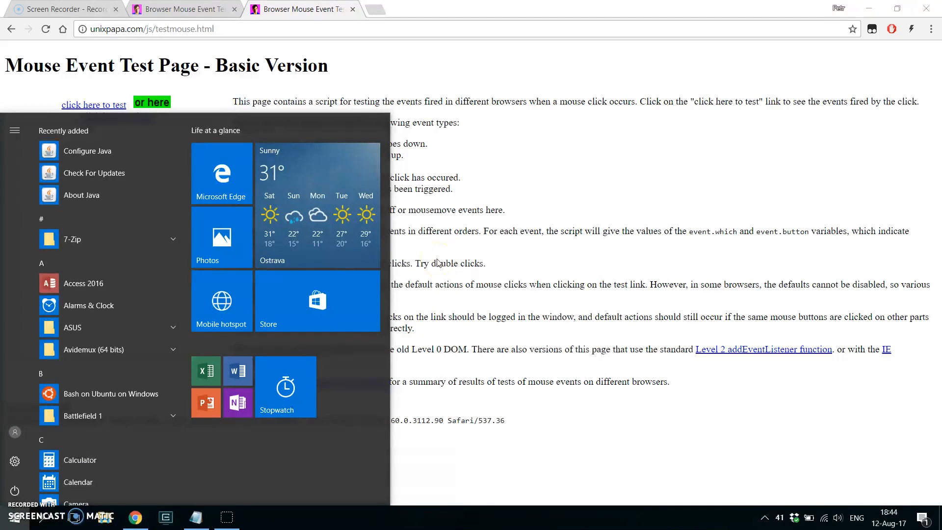
# Step: Enable 'Switch primary and secondary buttons' in Windows mouse properties and return to the test page
pyautogui.click(15, 461)
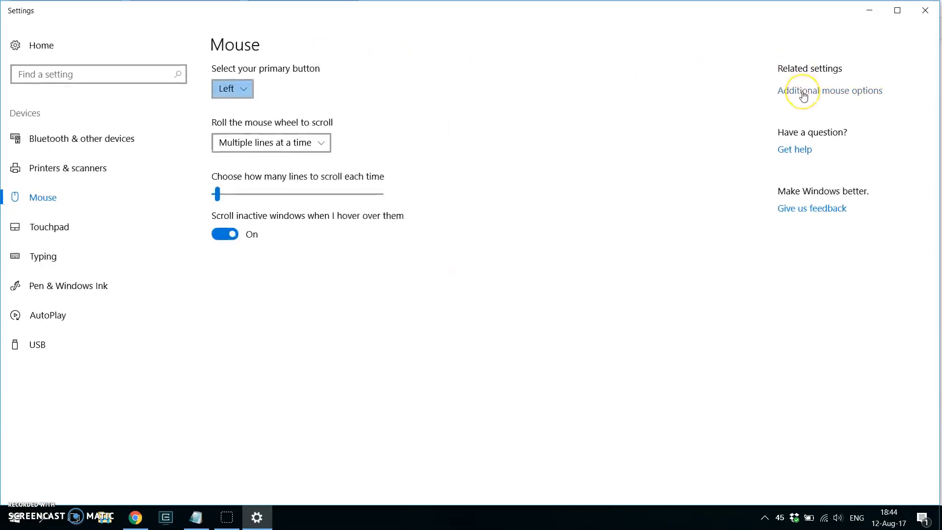
pyautogui.click(830, 90)
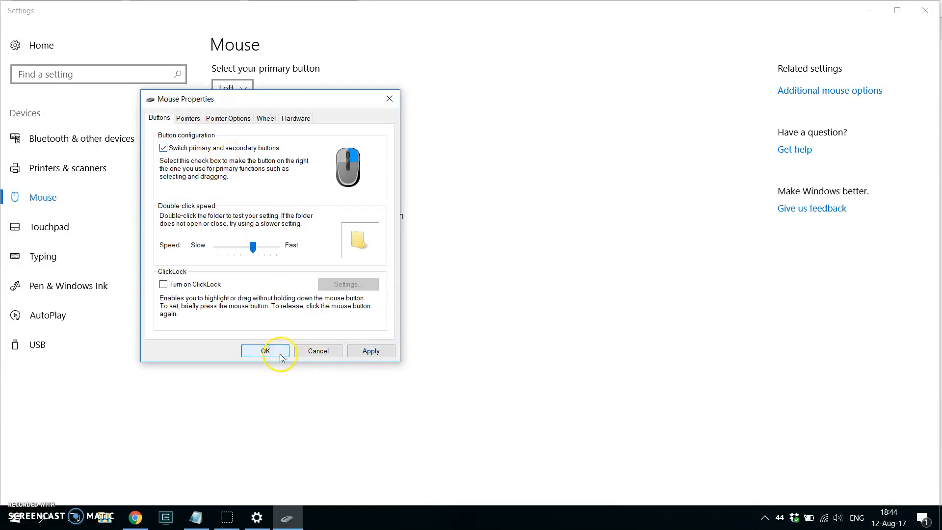
pyautogui.click(266, 350)
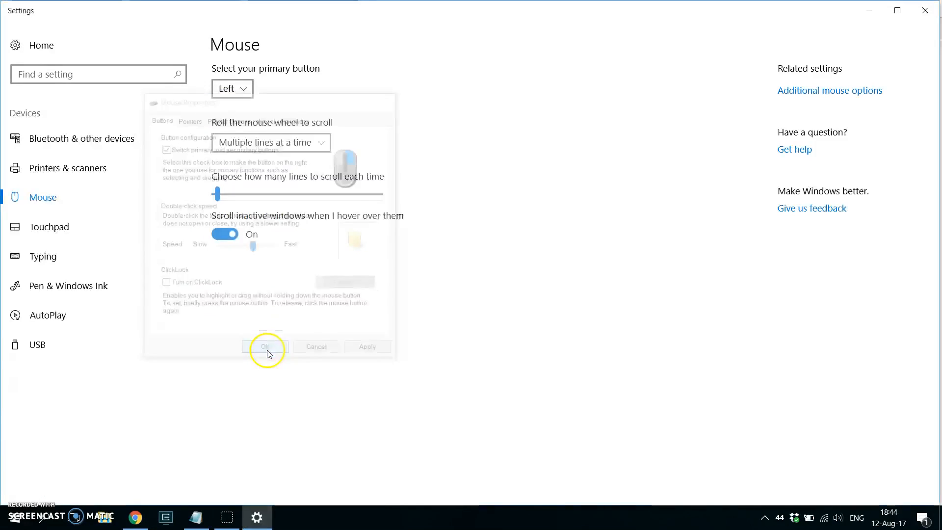
pyautogui.click(265, 347)
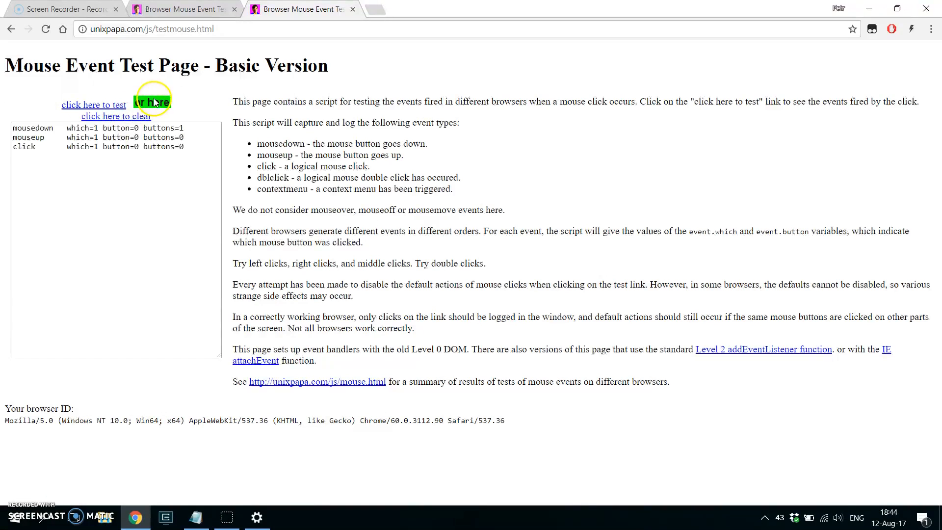
# Step: Log a right click with the swapped buttons, clear the log, and close Windows Settings
pyautogui.rightClick(151, 102)
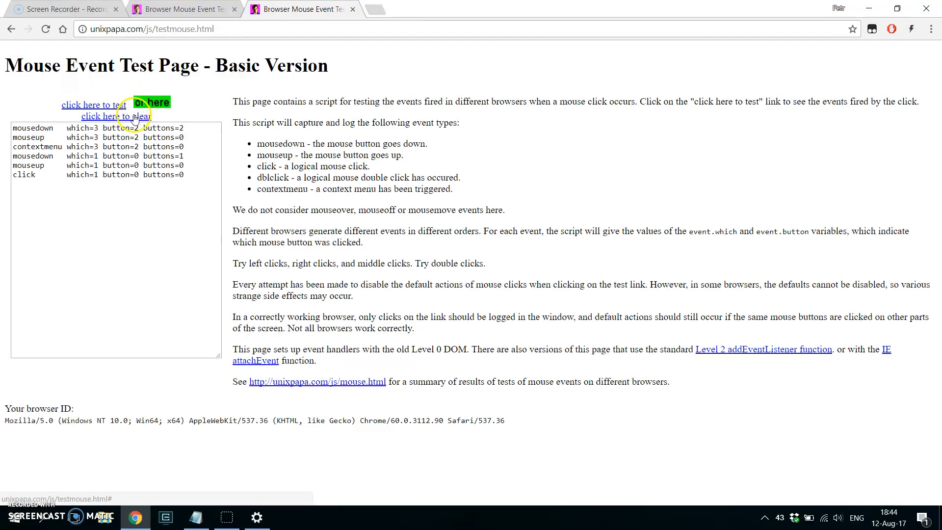
pyautogui.click(115, 116)
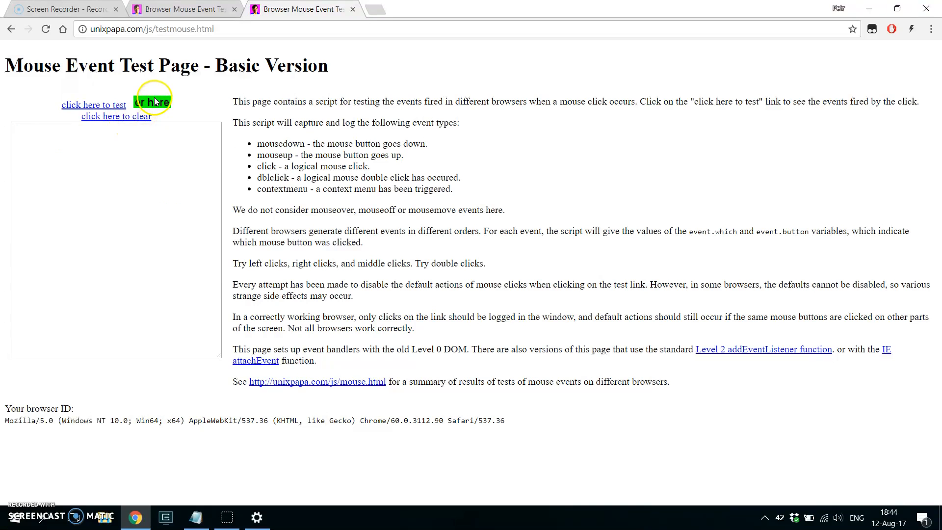
pyautogui.rightClick(256, 517)
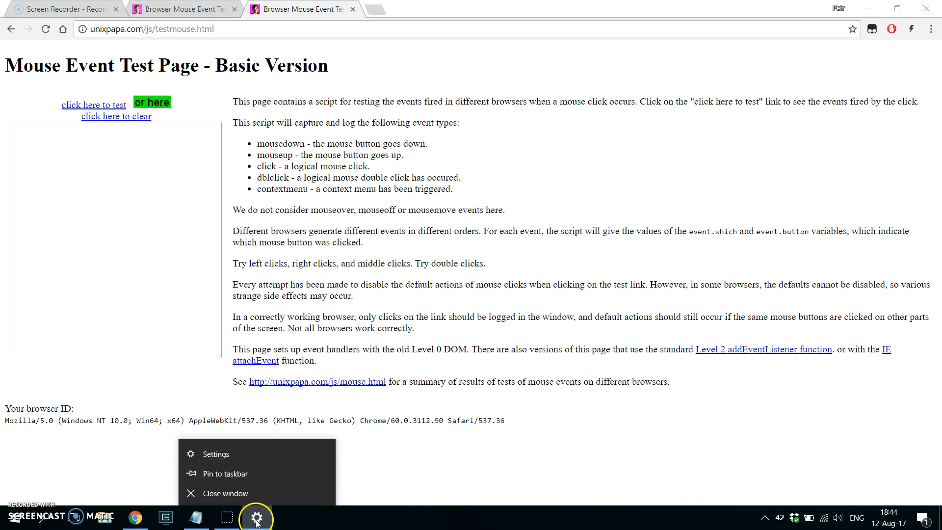
pyautogui.click(214, 454)
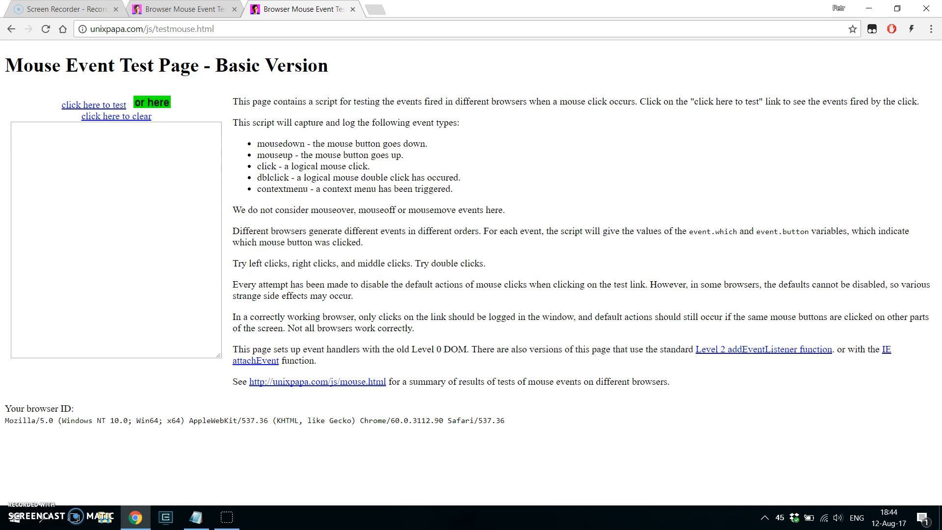
pyautogui.moveTo(207, 115)
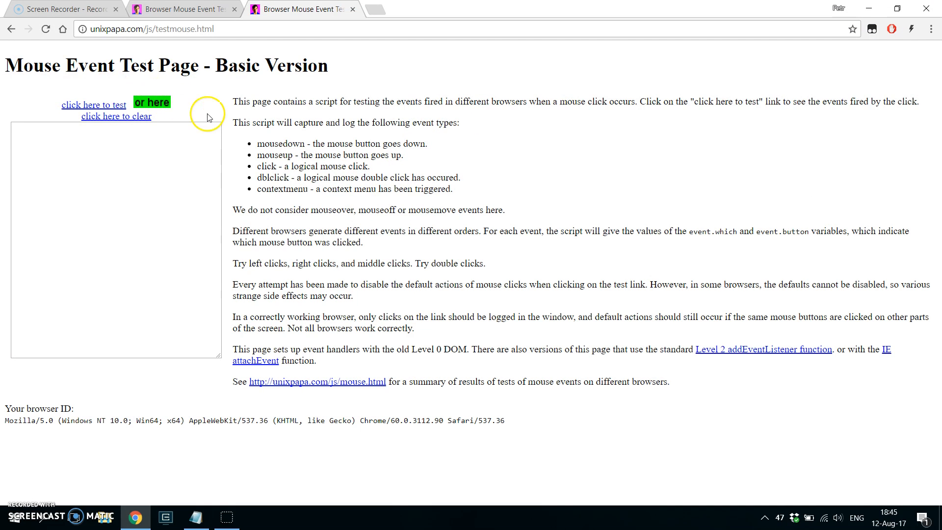
pyautogui.moveTo(273, 144)
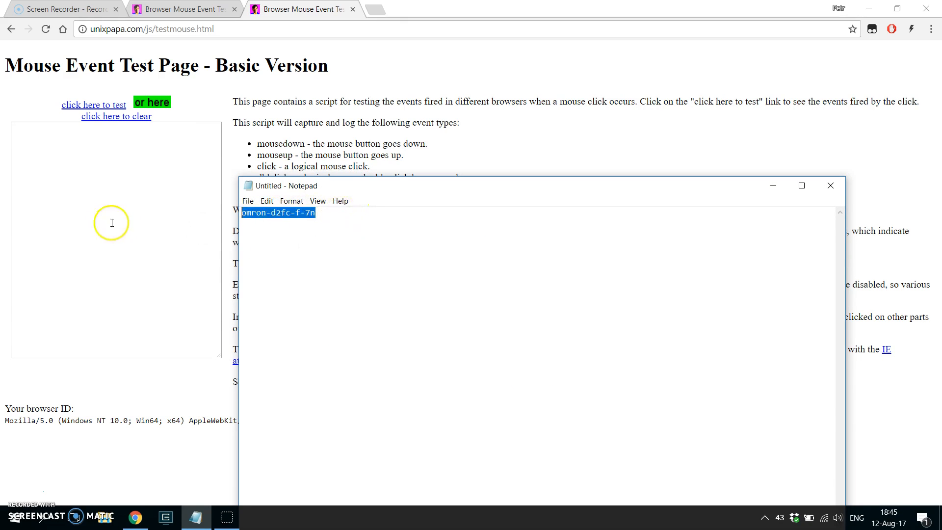
pyautogui.moveTo(389, 139)
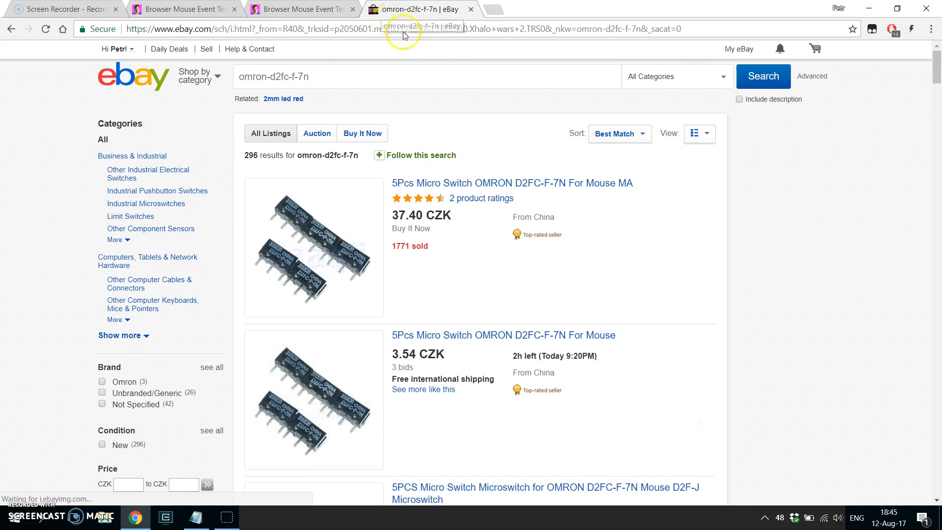
pyautogui.moveTo(468, 123)
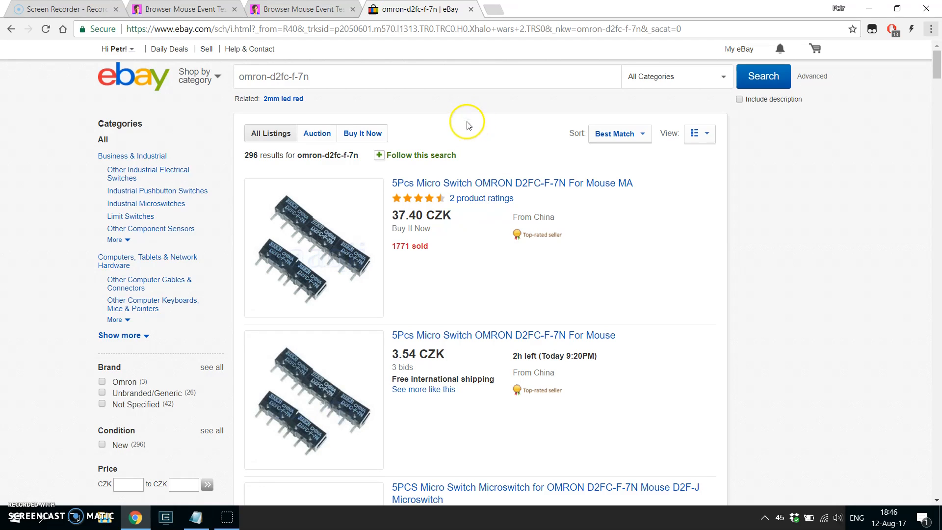
pyautogui.moveTo(427, 209)
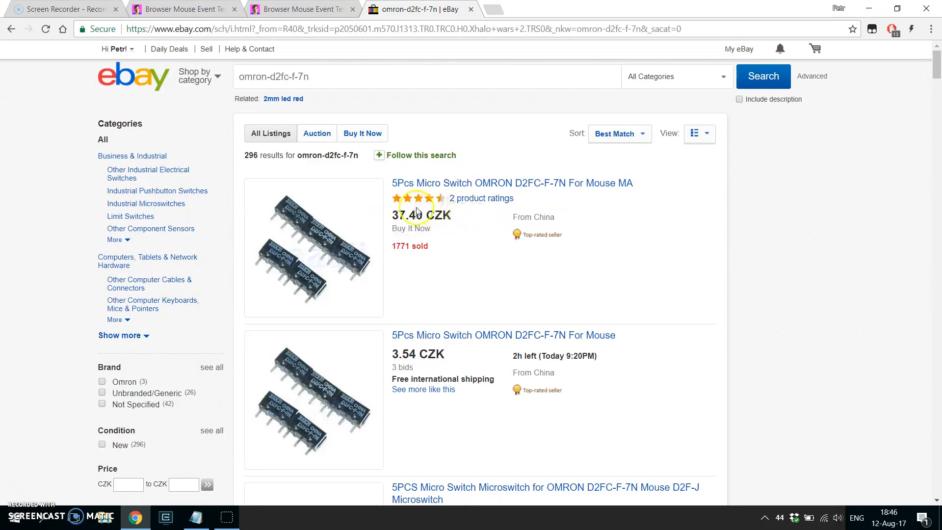
pyautogui.moveTo(486, 251)
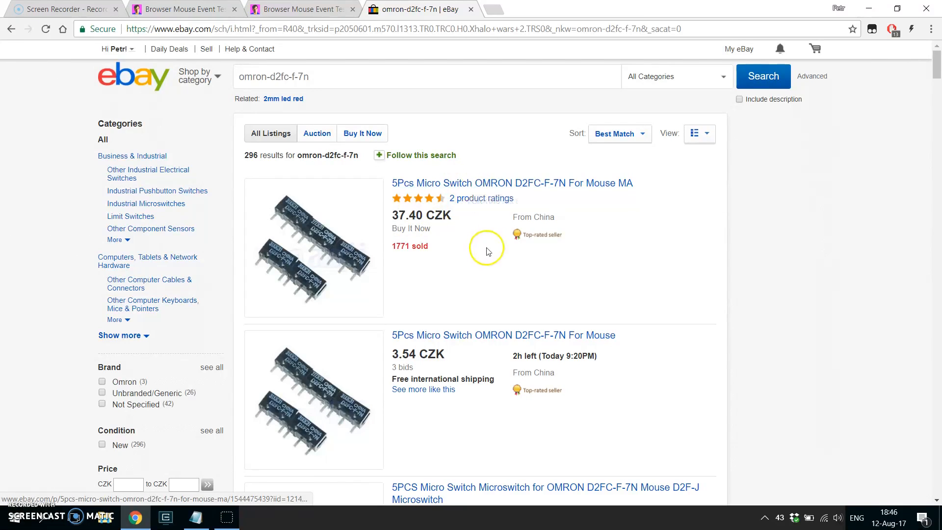
# Step: Open the 5Pcs Omron D2FC-F-7N micro switch listing and scroll through it
pyautogui.click(511, 182)
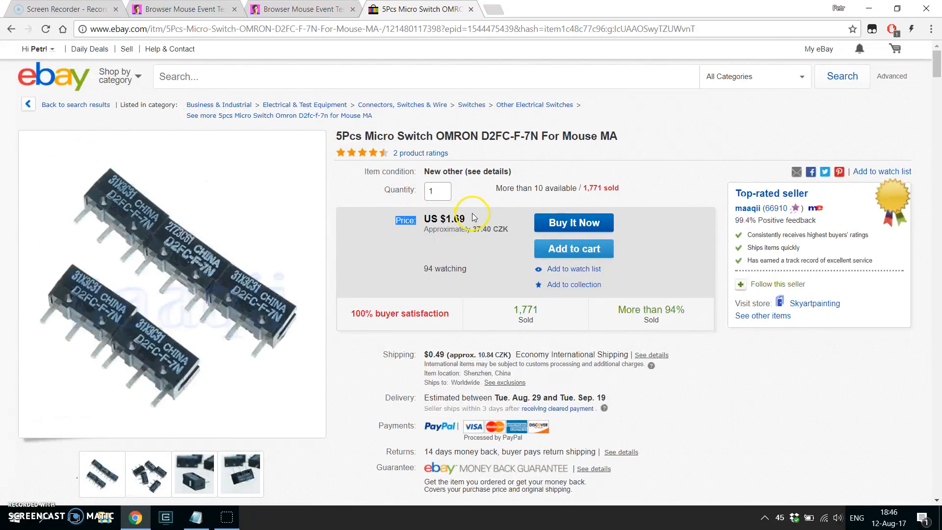
pyautogui.moveTo(431, 218)
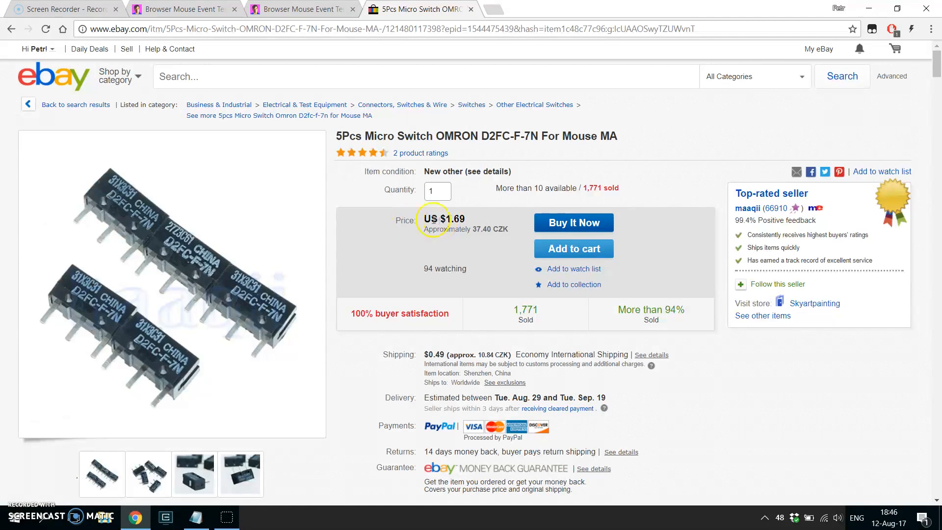
pyautogui.moveTo(348, 262)
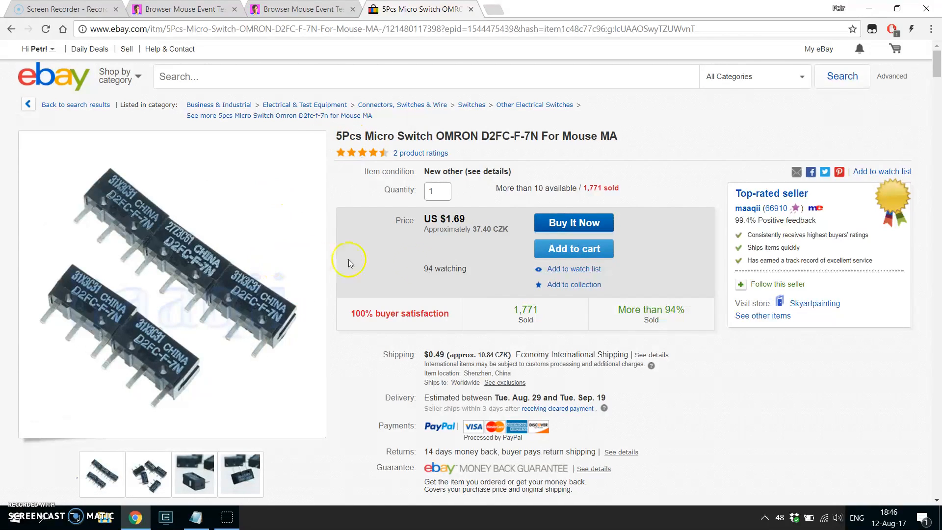
pyautogui.moveTo(405, 258)
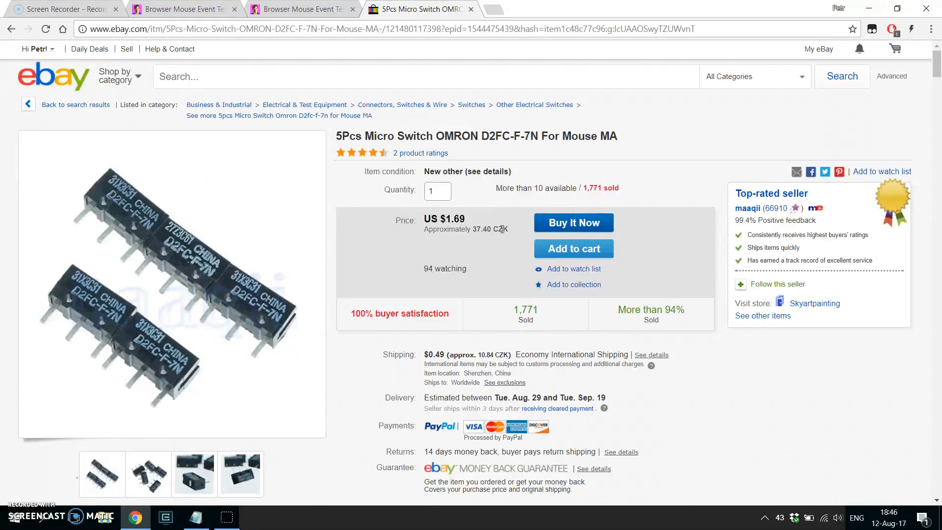
pyautogui.scroll(-3)
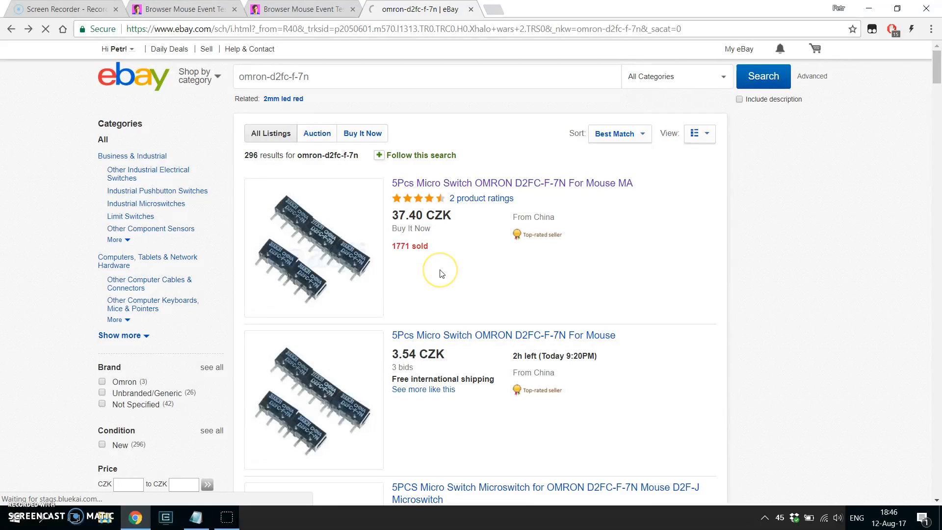
pyautogui.scroll(-3)
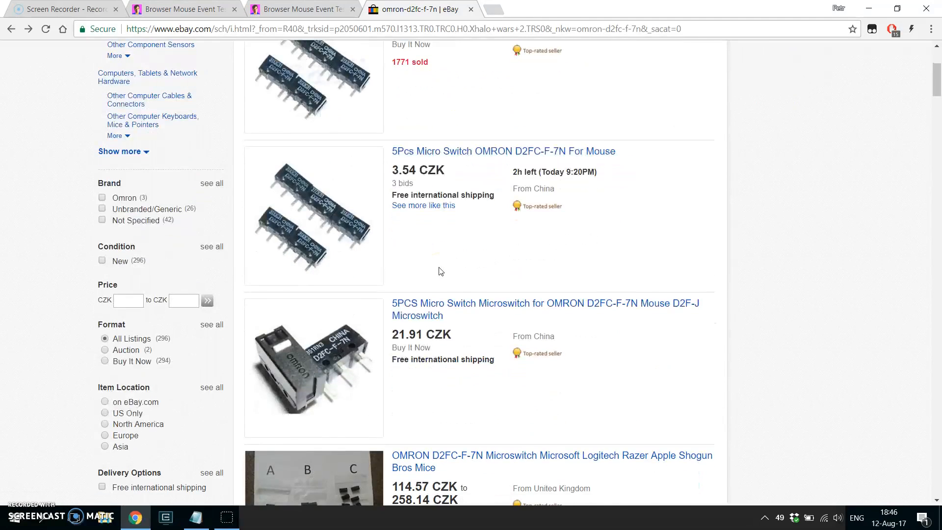
pyautogui.scroll(-3)
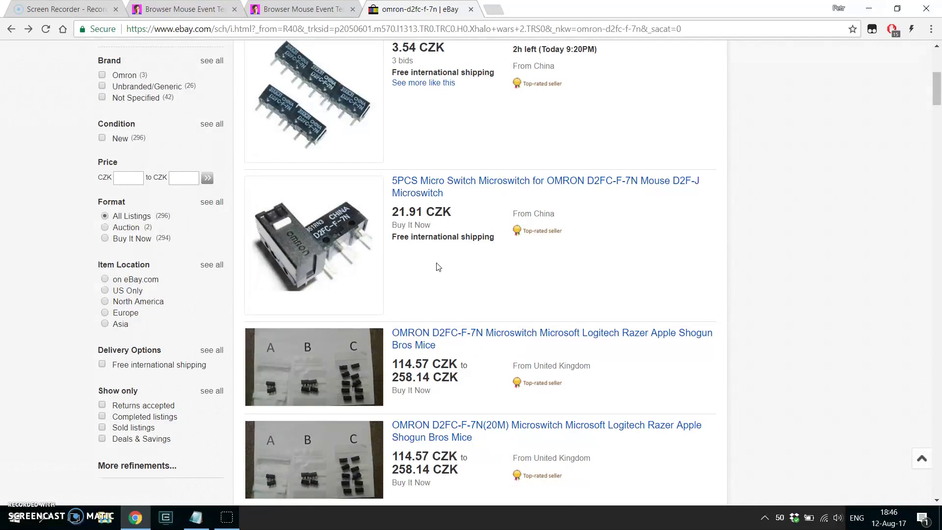
pyautogui.scroll(-3)
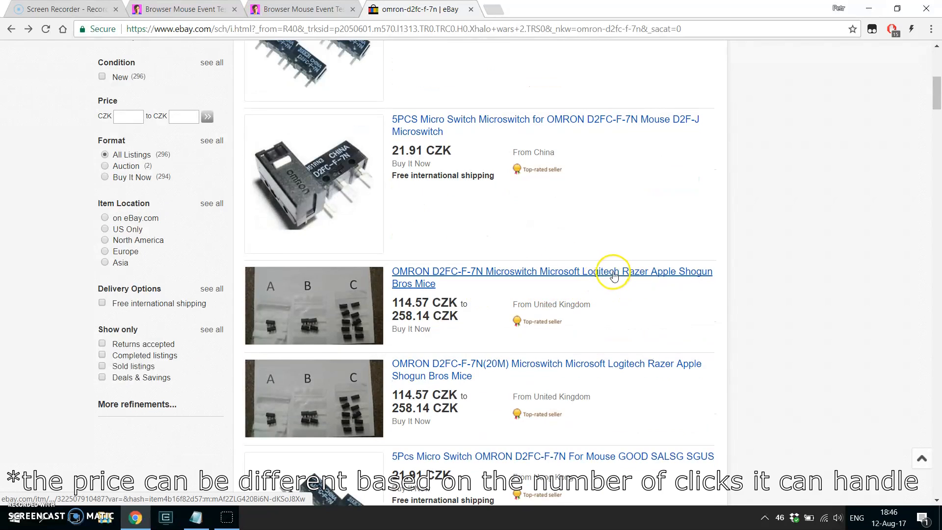
# Step: Open the UK listing offering several switch variants, scroll through it, and return to the top
pyautogui.click(552, 271)
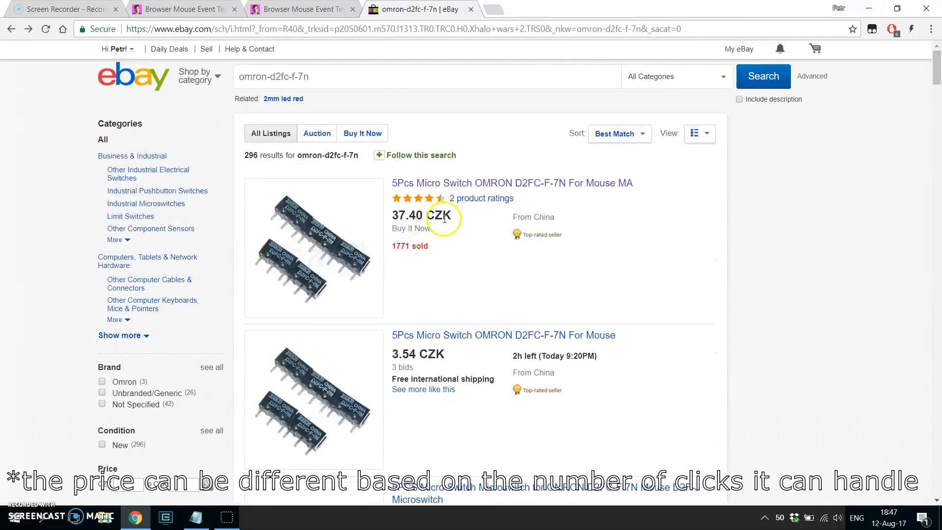
pyautogui.scroll(-3)
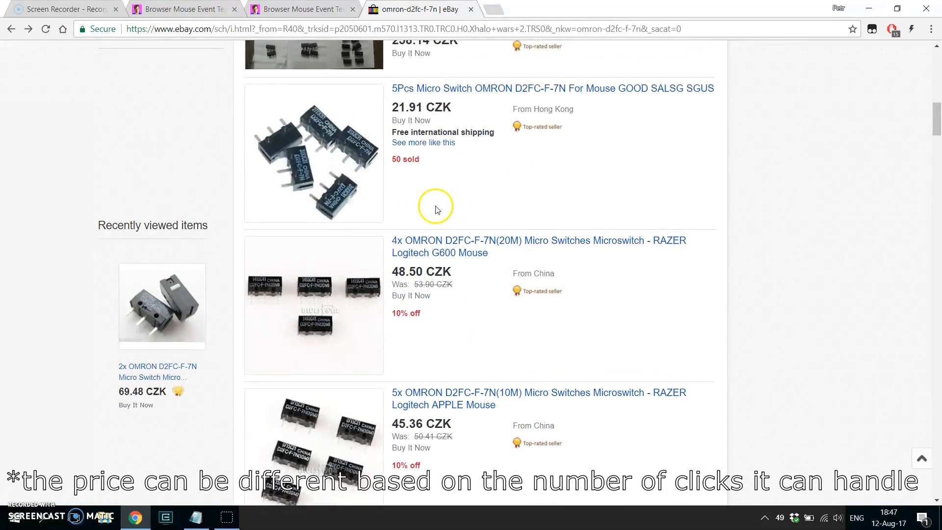
pyautogui.moveTo(436, 211)
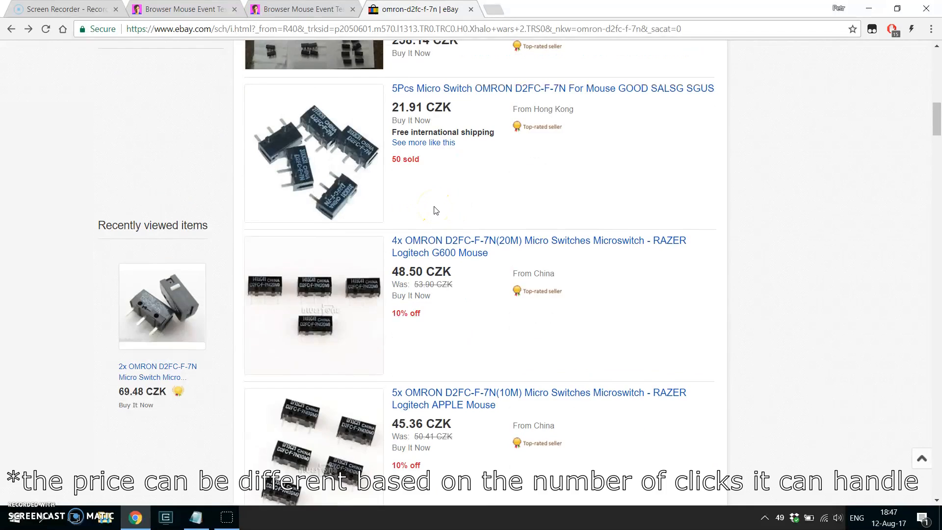
pyautogui.scroll(-3)
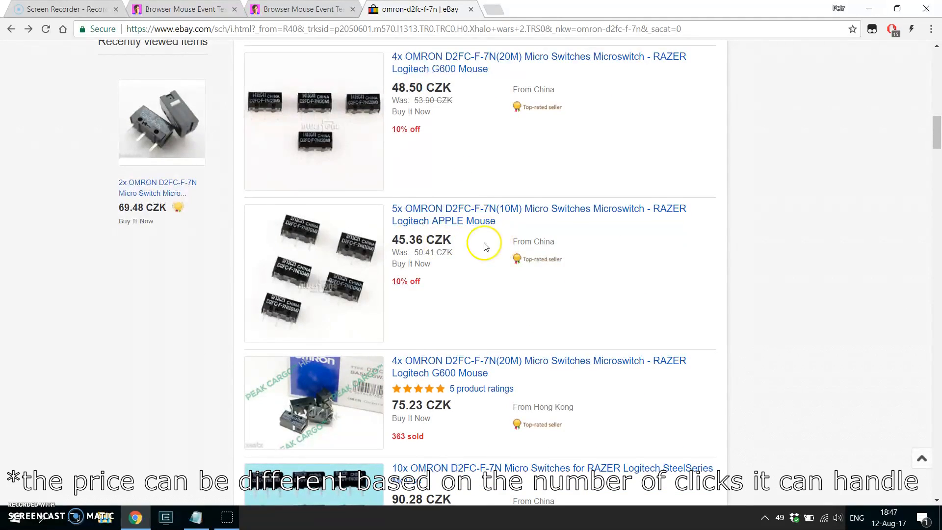
pyautogui.scroll(-3)
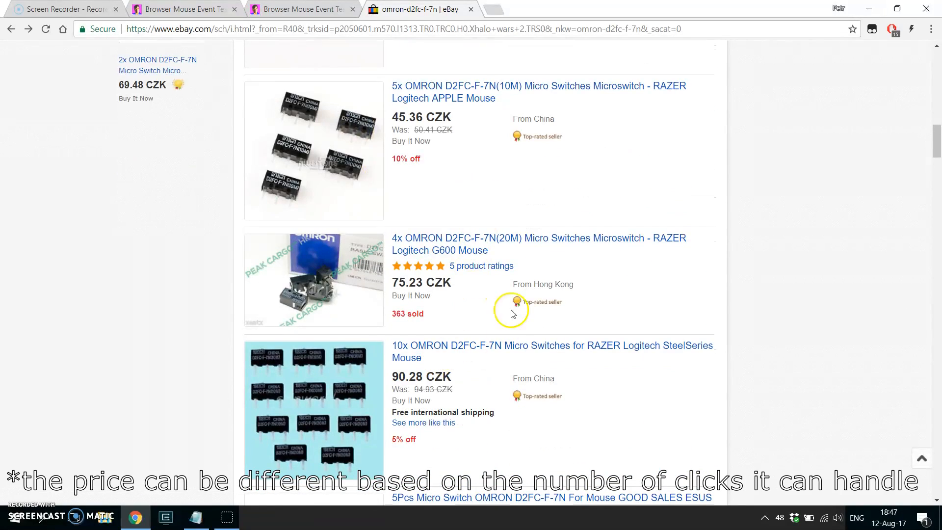
pyautogui.scroll(-3)
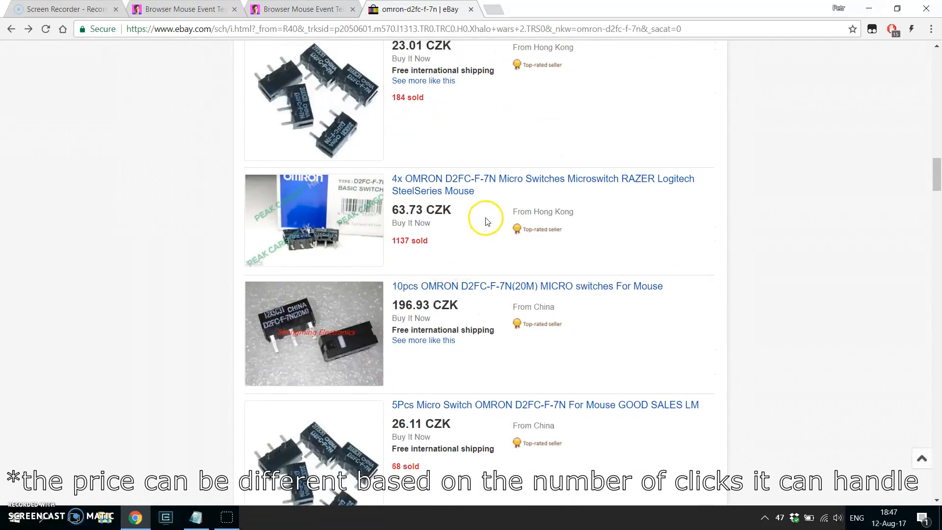
pyautogui.scroll(3)
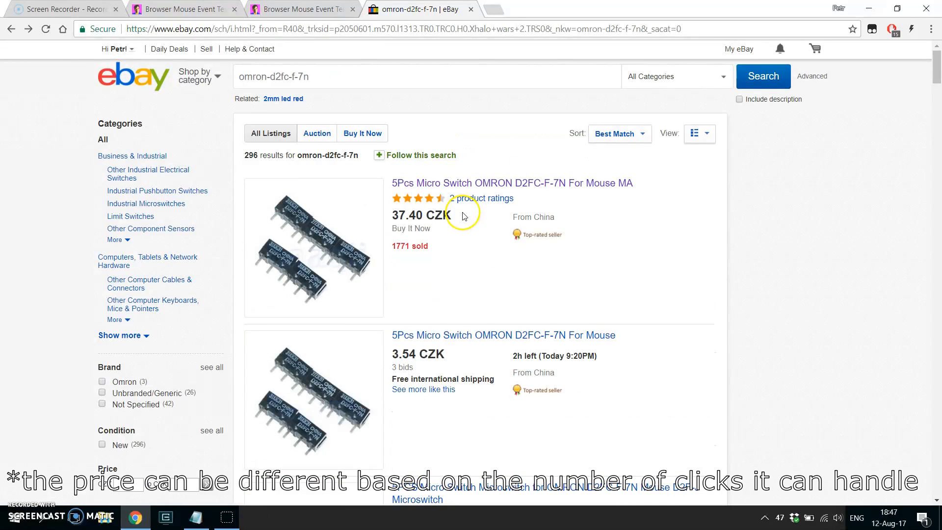
pyautogui.moveTo(470, 260)
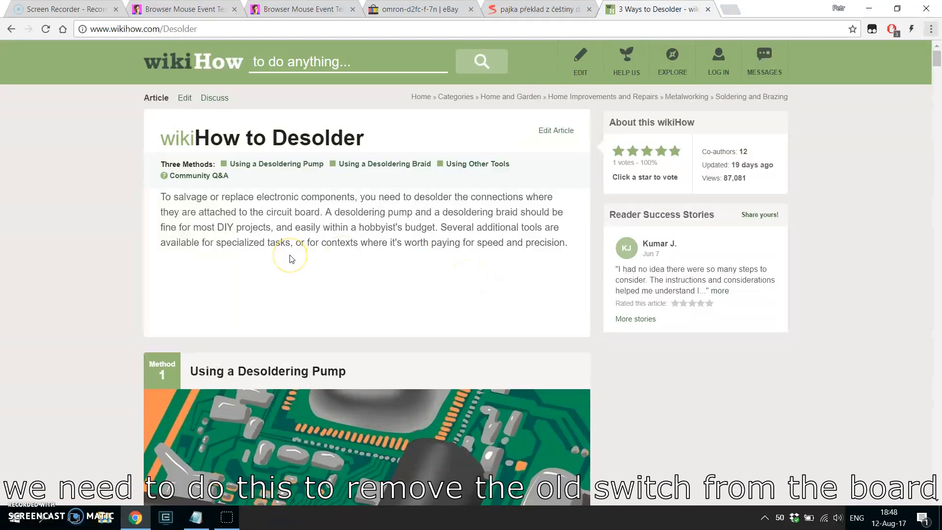
# Step: Scroll through the wikiHow desoldering methods and select the 'Using a Desoldering Braid' heading
pyautogui.scroll(-3)
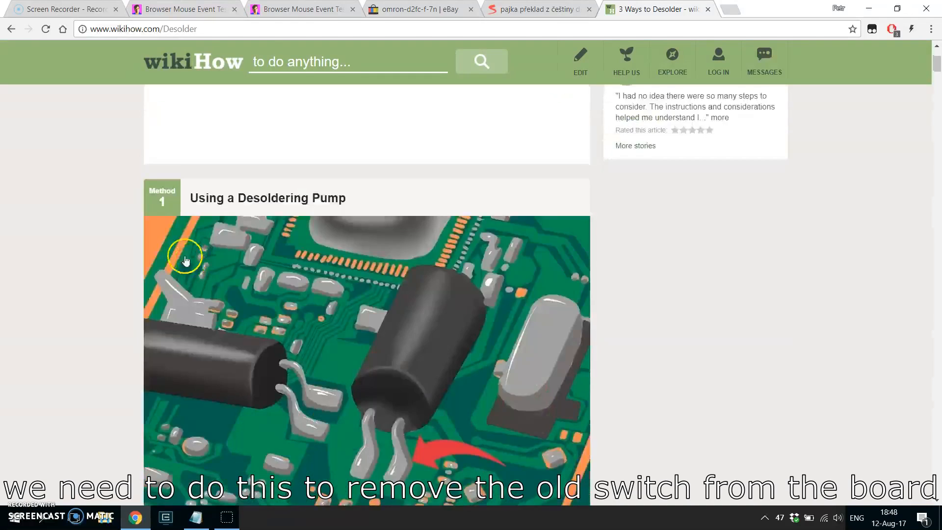
pyautogui.scroll(3)
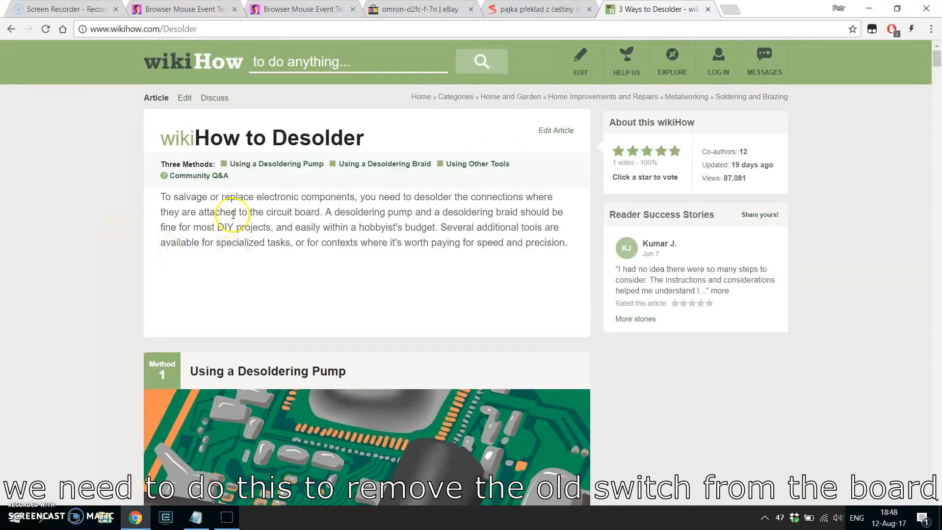
pyautogui.scroll(-3)
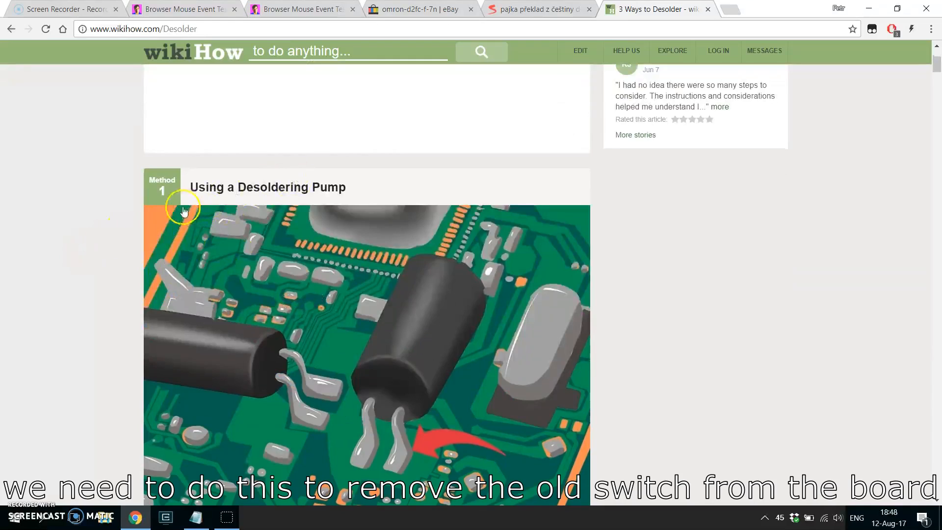
pyautogui.scroll(-3)
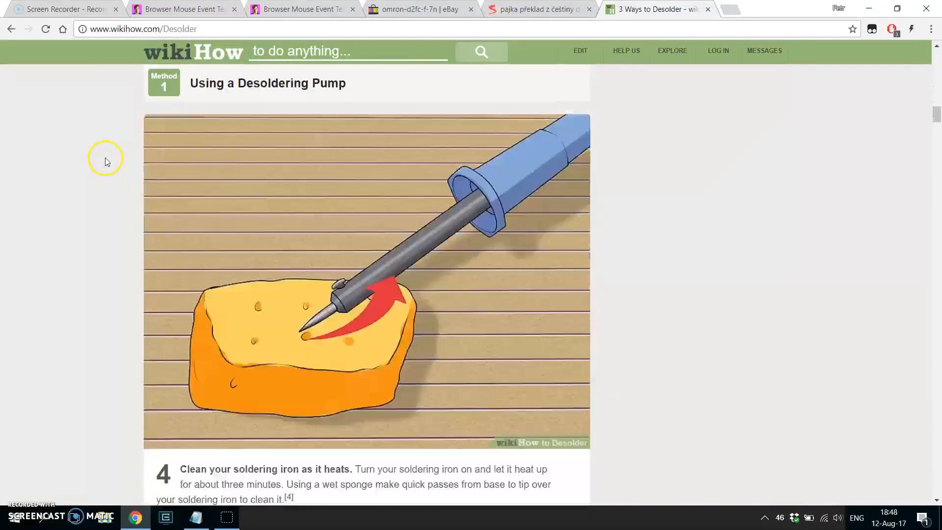
pyautogui.scroll(-3)
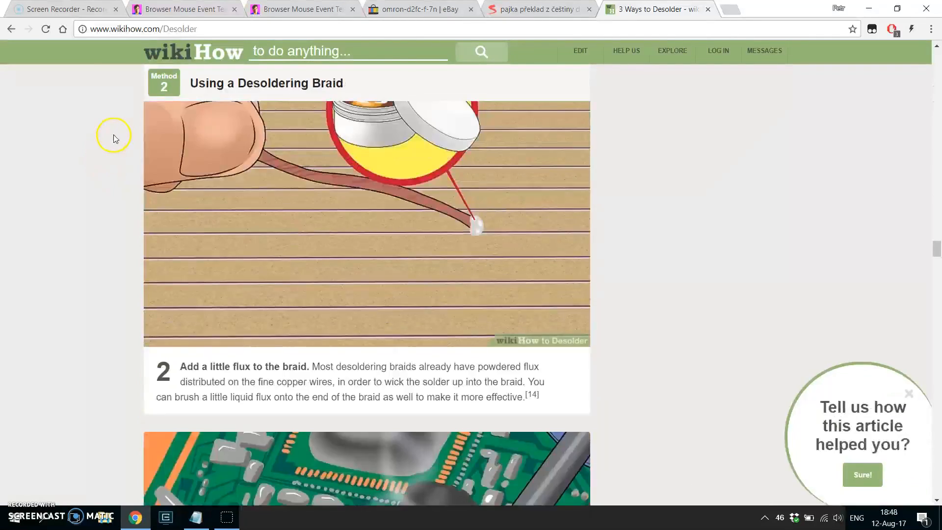
pyautogui.scroll(3)
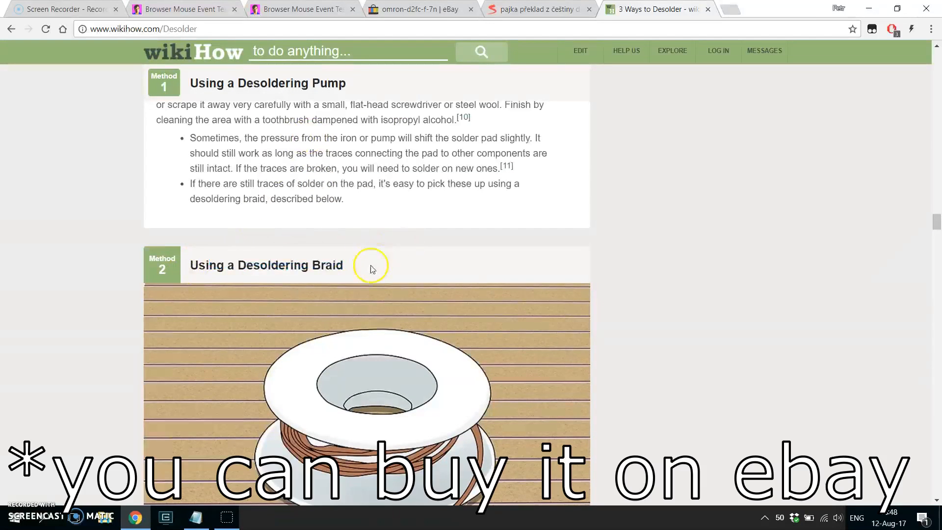
pyautogui.doubleClick(266, 265)
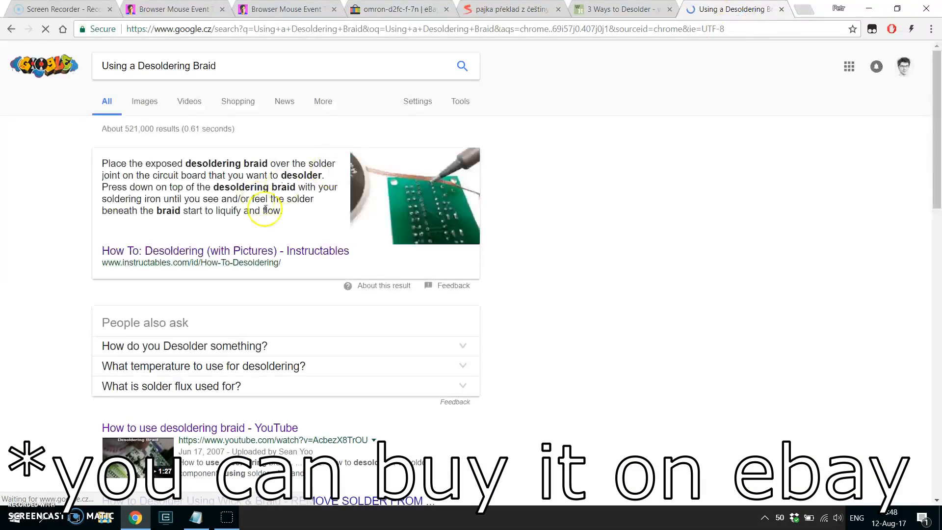
# Step: Open the Instructables 'How To: Desoldering' guide and scroll through its steps
pyautogui.scroll(-3)
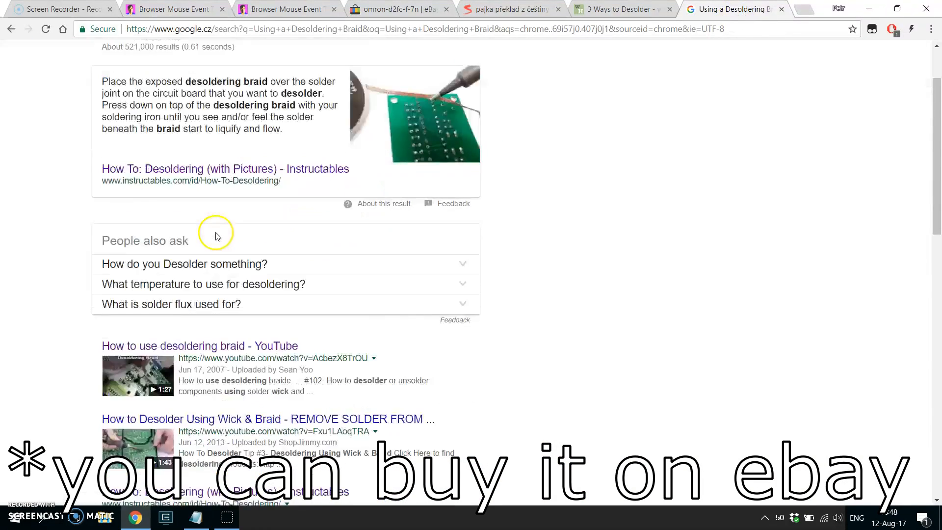
pyautogui.click(225, 168)
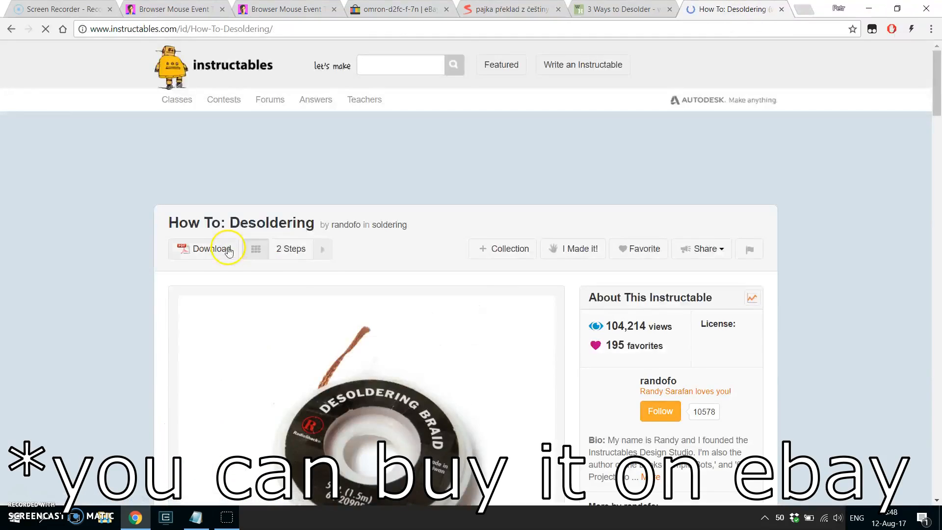
pyautogui.scroll(-3)
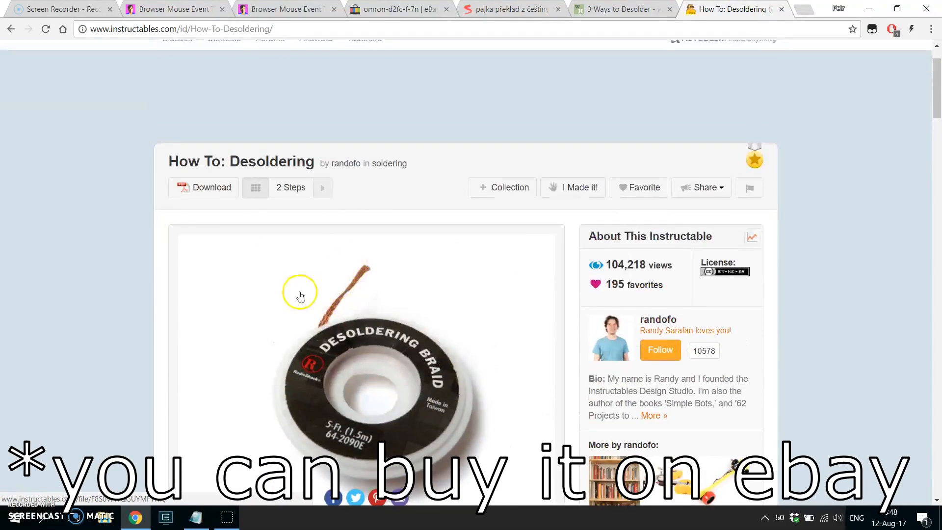
pyautogui.scroll(-3)
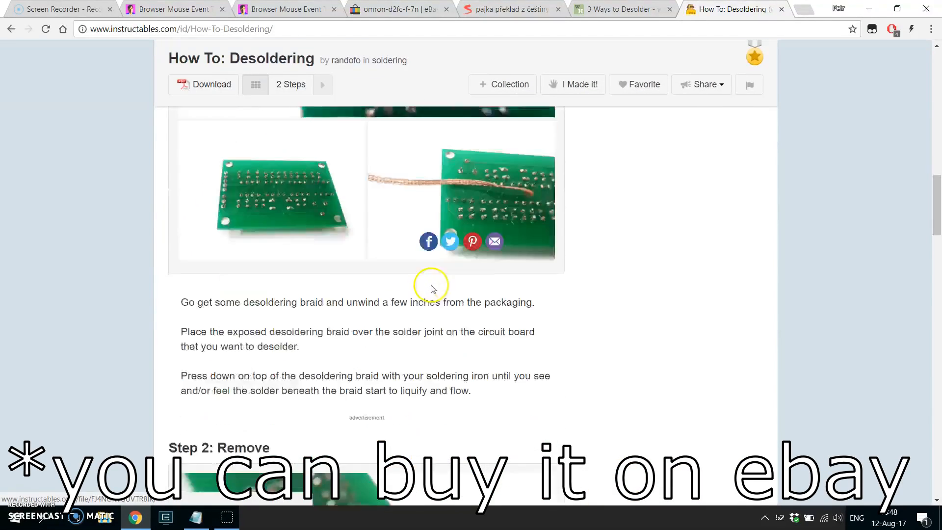
pyautogui.scroll(-3)
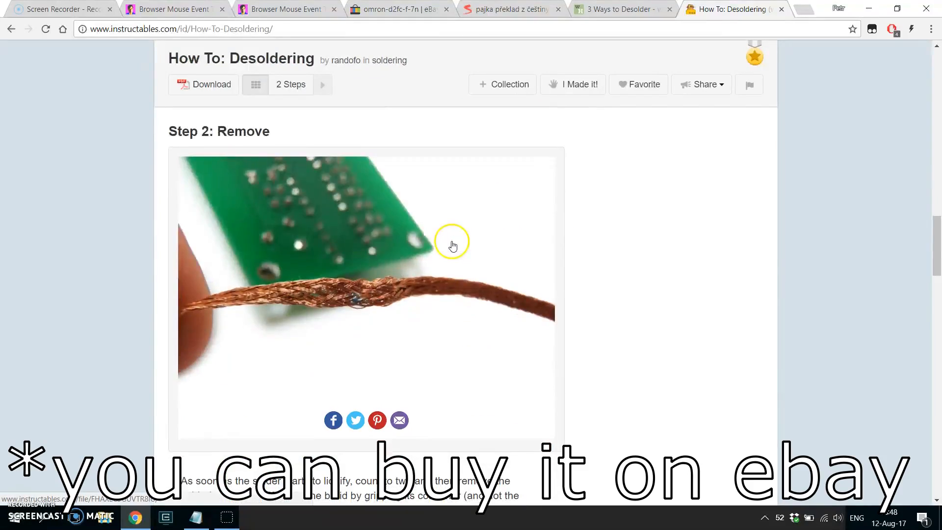
# Step: Go back to the wikiHow desoldering article and scroll through it
pyautogui.click(618, 9)
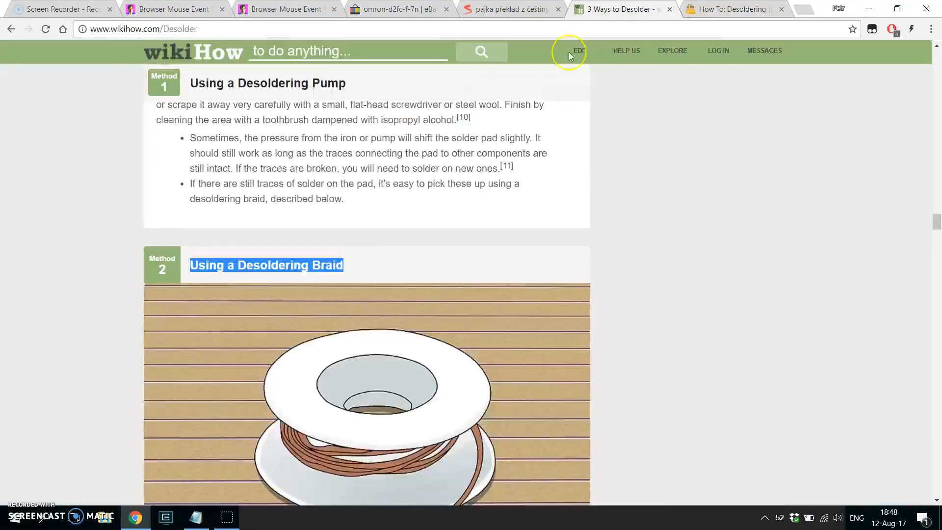
pyautogui.scroll(3)
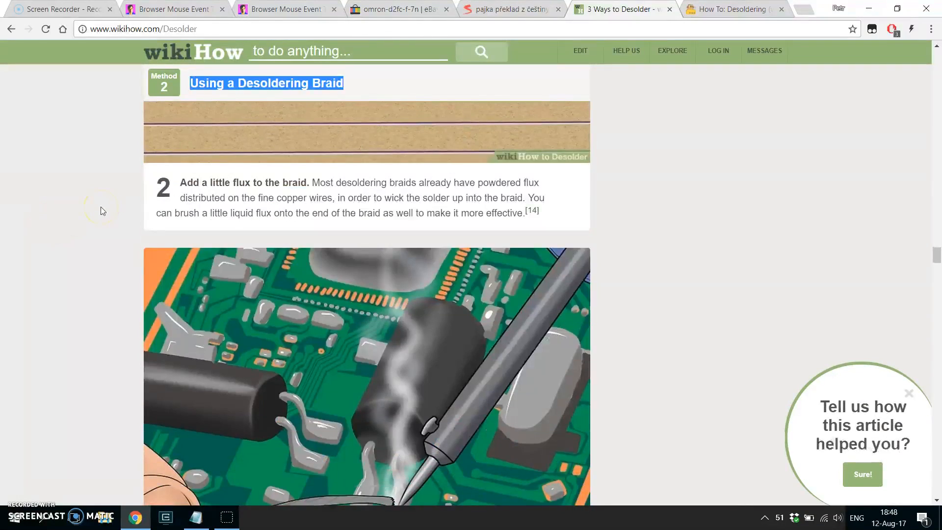
pyautogui.scroll(-3)
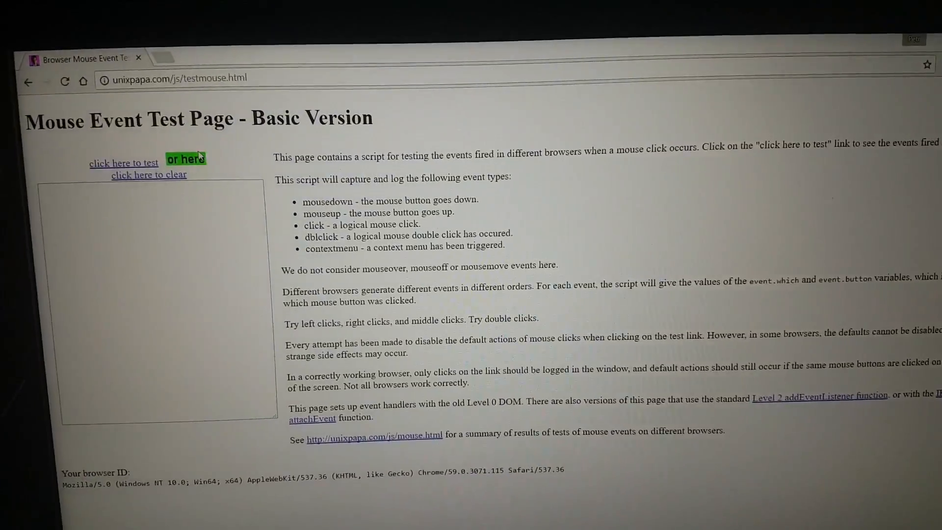
# Step: Left-click the test link twice, checking each logs one mousedown, mouseup and click
pyautogui.click(186, 158)
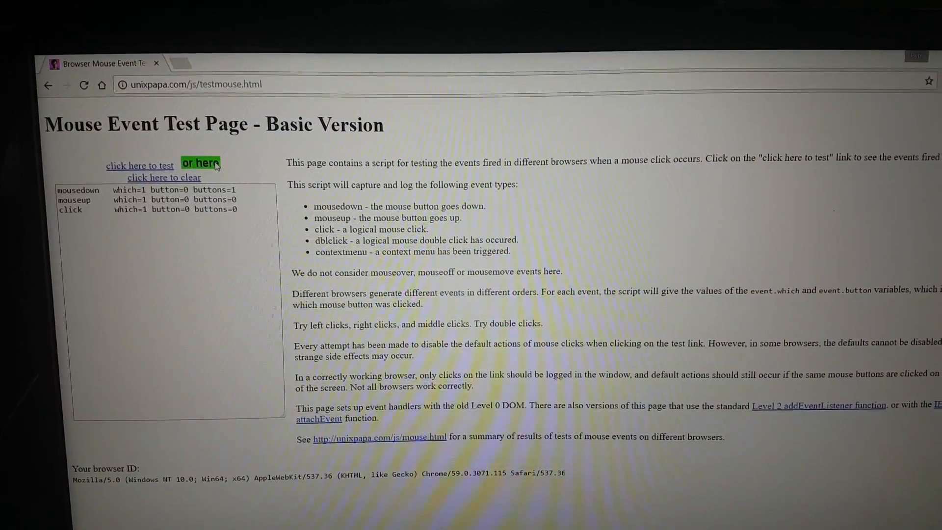
pyautogui.click(200, 163)
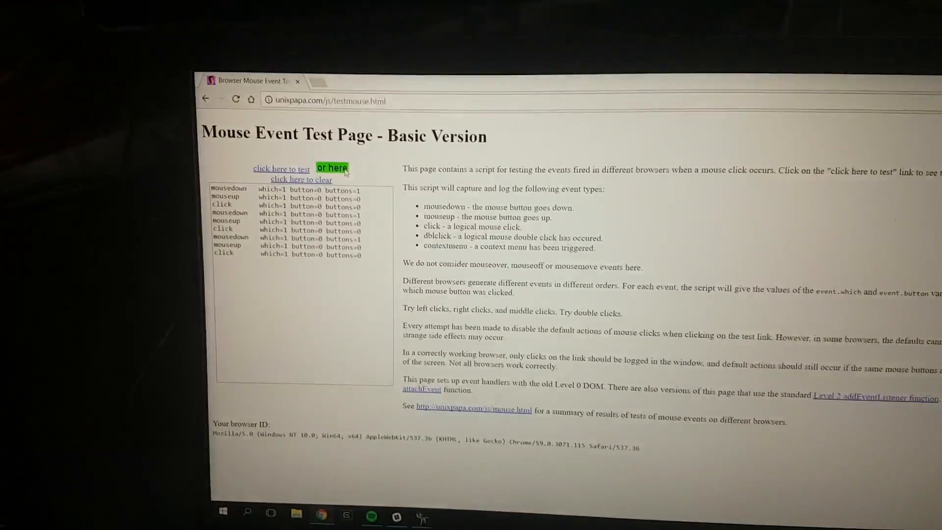